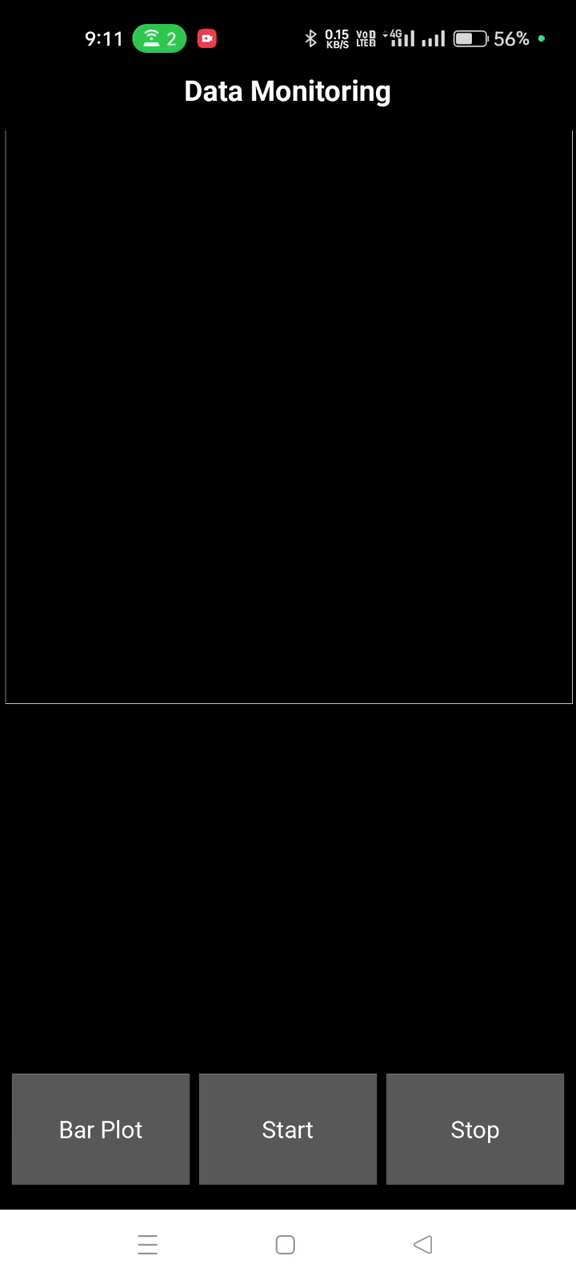
Step: Load the empty X–Y plot (0–100 by −50 to 50), showing 'Disconnected!'
left_click(288, 1129)
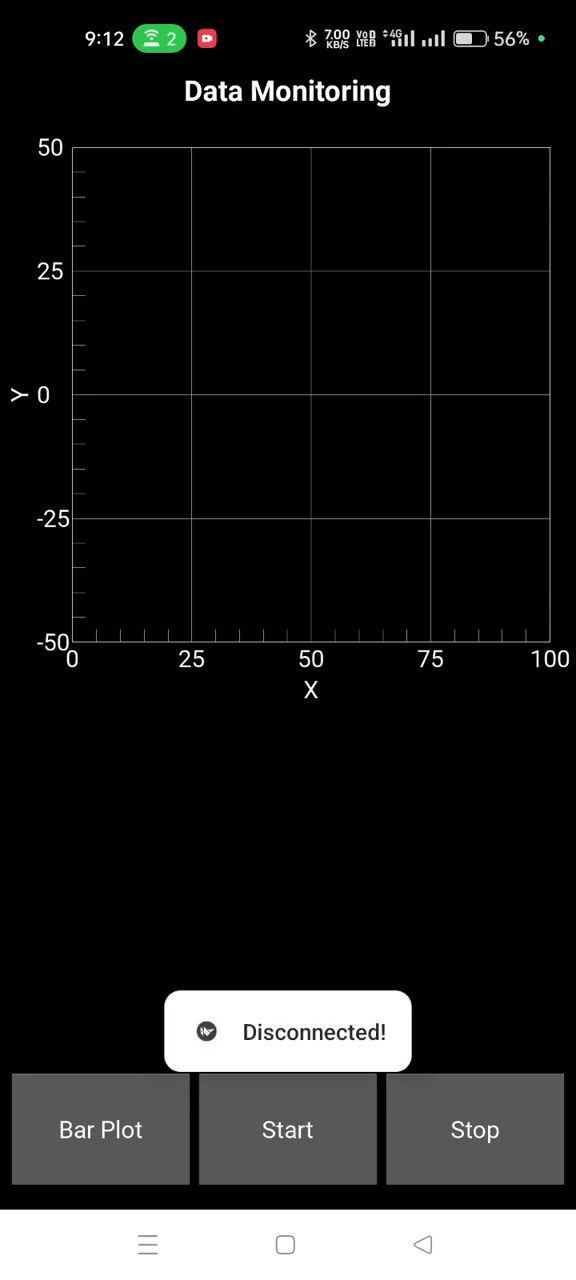
Step: Start scanning for the HC-05 Bluetooth module until its pairing request appears
left_click(299, 1131)
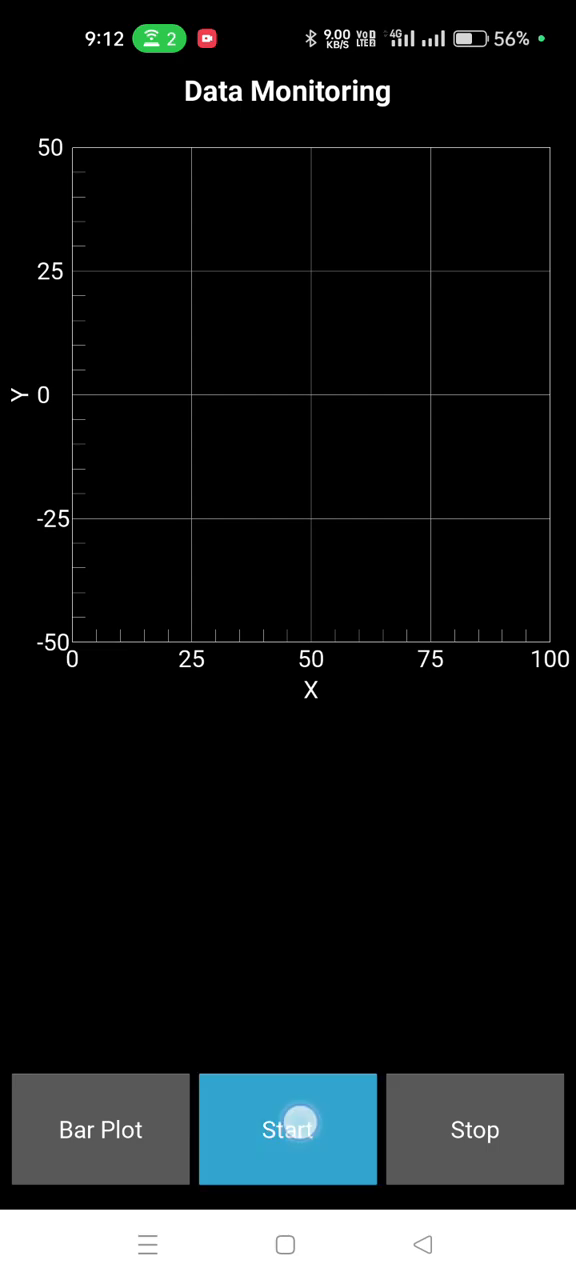
left_click(288, 1129)
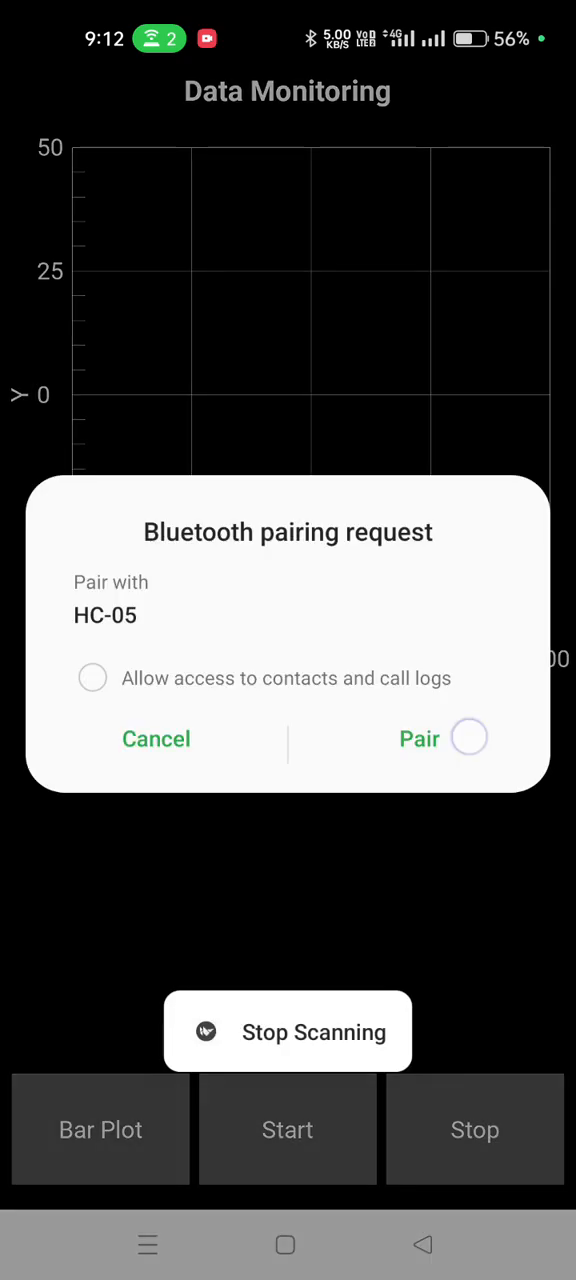
Step: Pair with HC-05 and dismiss the leftover pairing dialog once connected
left_click(419, 739)
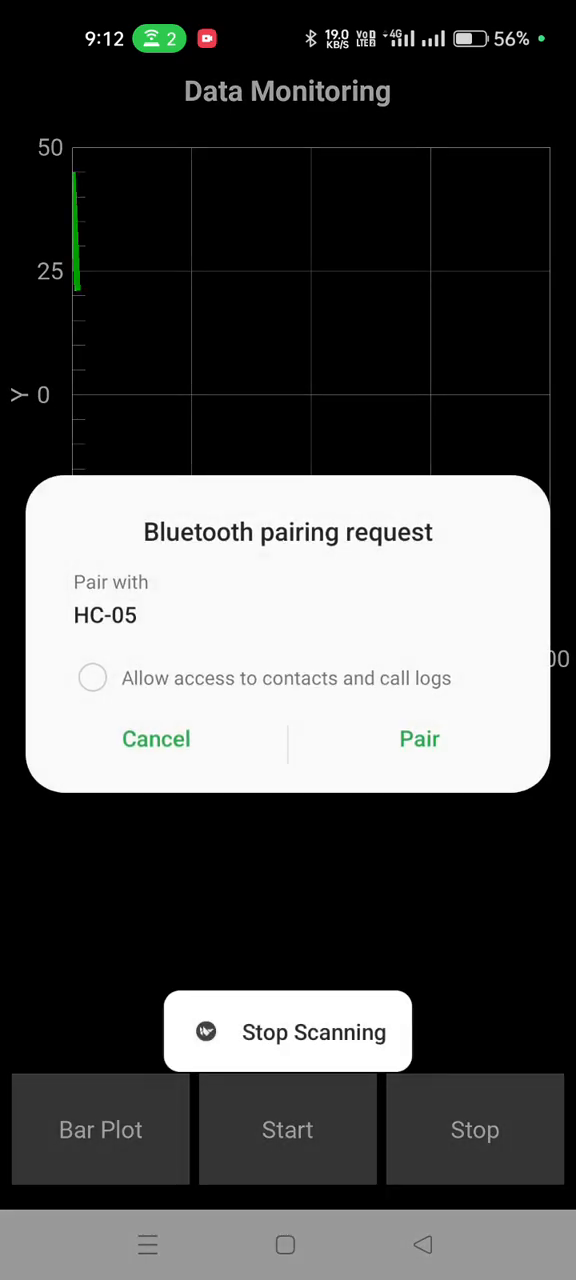
left_click(419, 739)
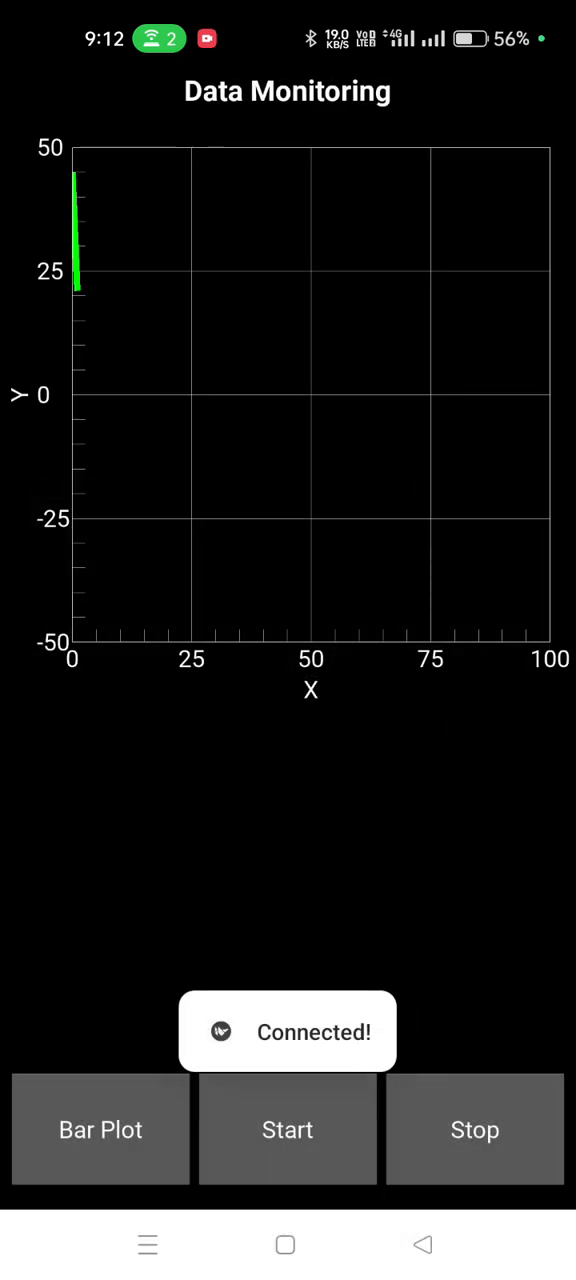